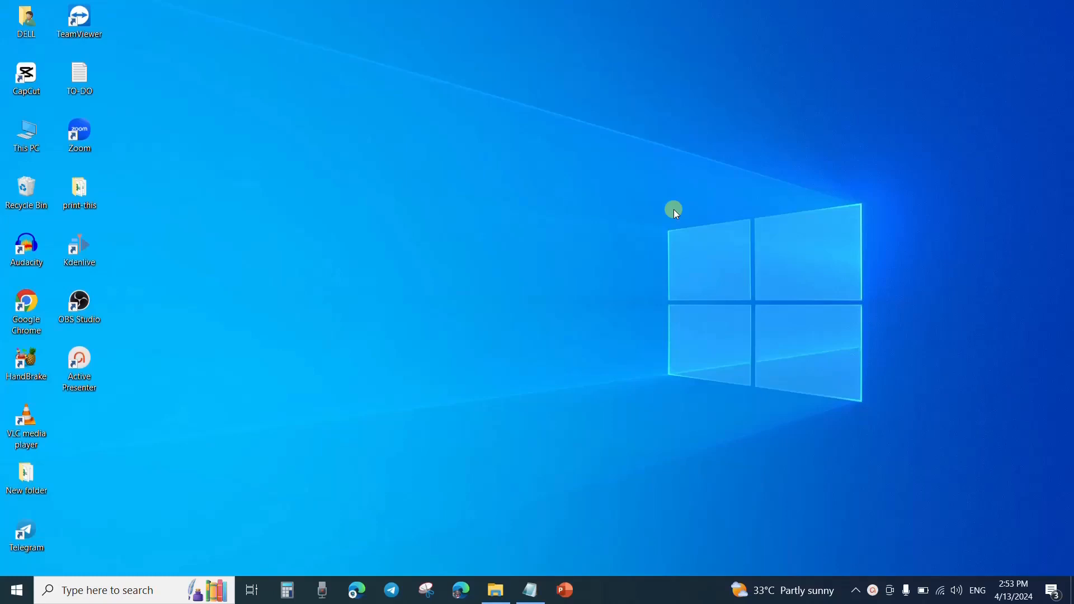
mouse_move(26, 304)
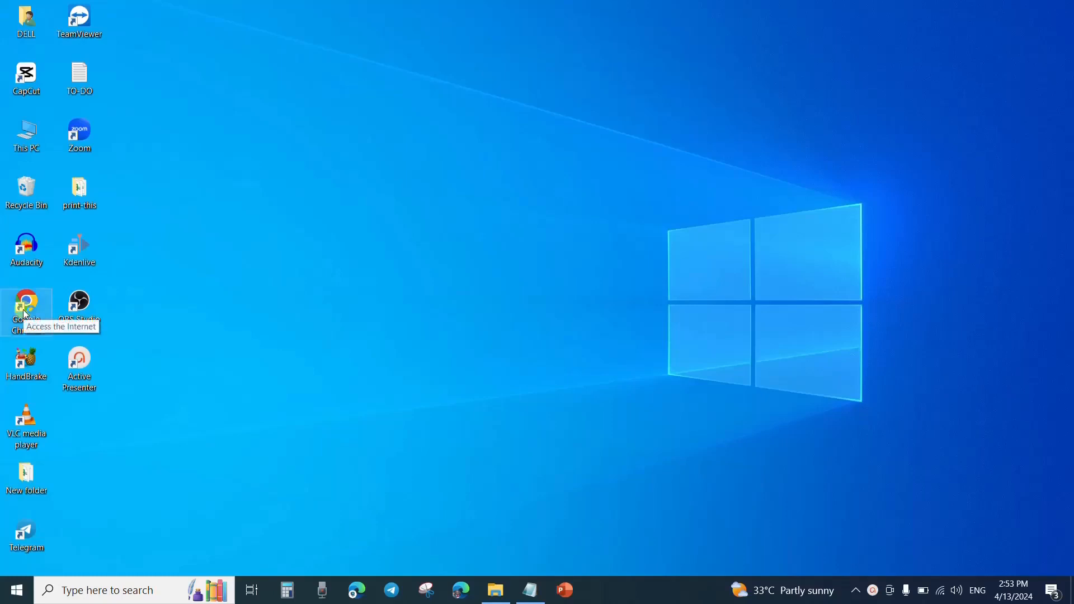
Step: Launch Google Chrome from the desktop to the Google home page
double_click(26, 304)
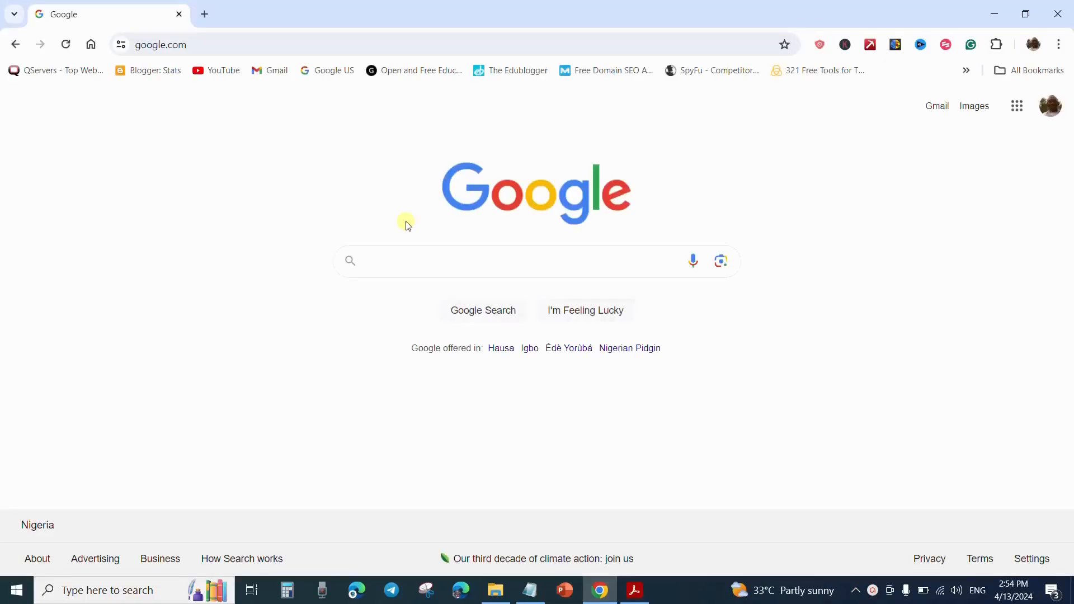
click(1057, 45)
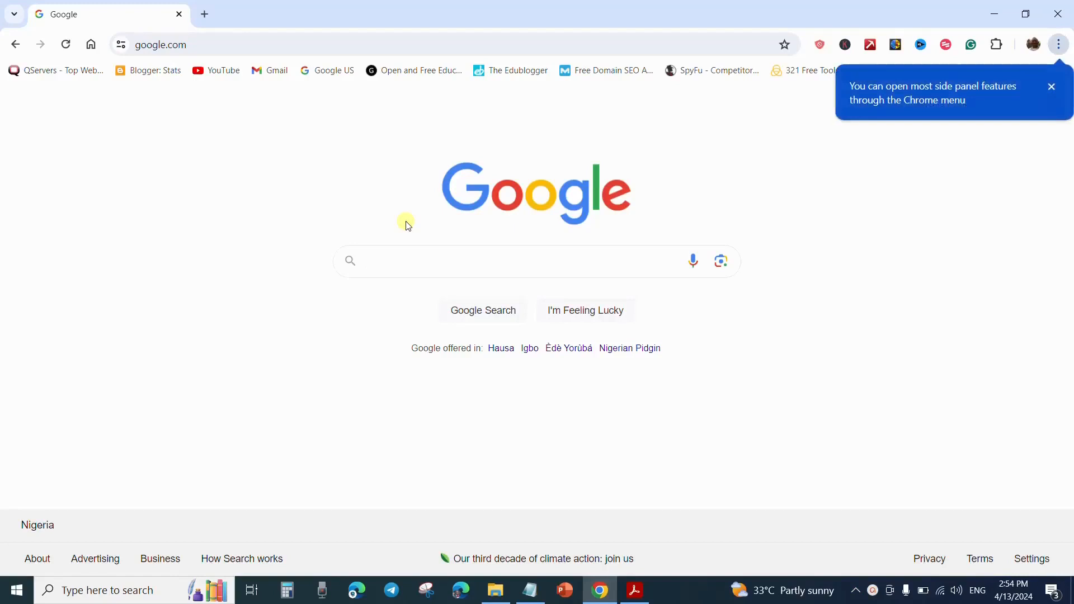
mouse_move(236, 45)
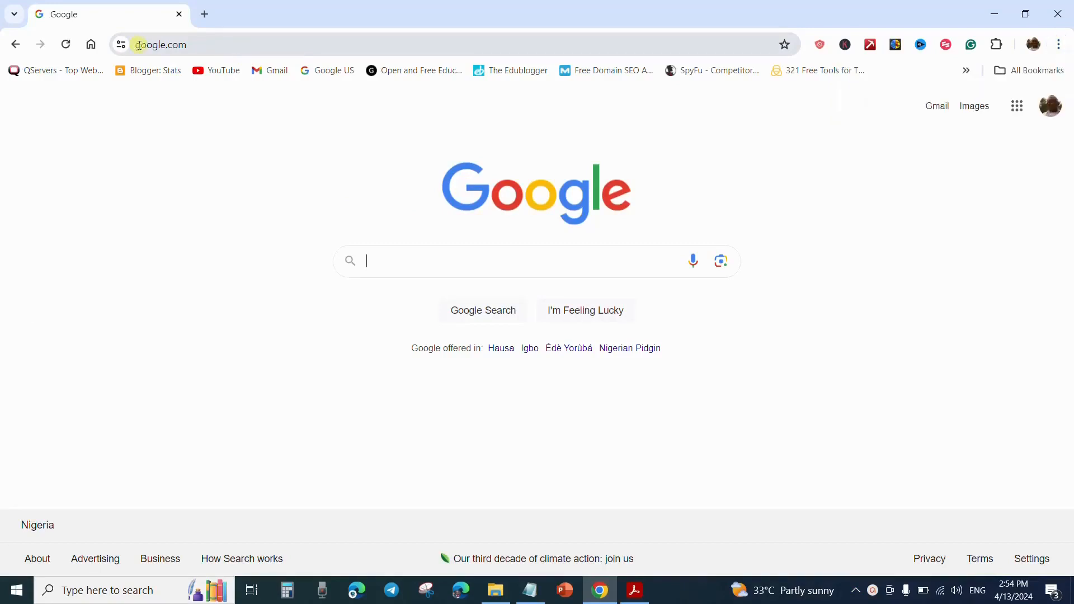
Step: Navigate to drive.google.com to load the Google Drive home page
click(160, 45)
text(drive.)
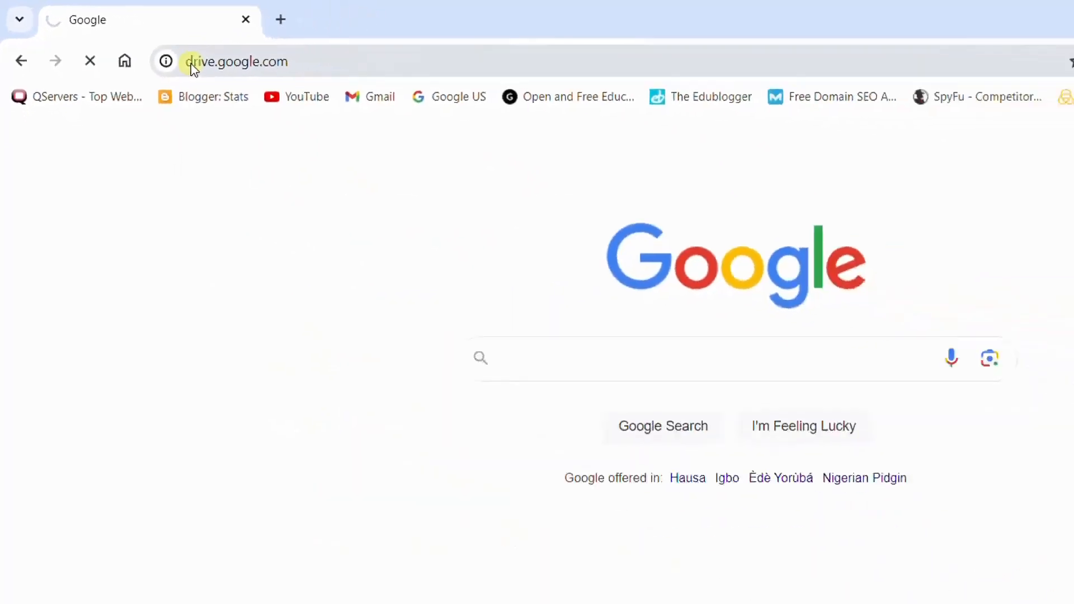
key(Return)
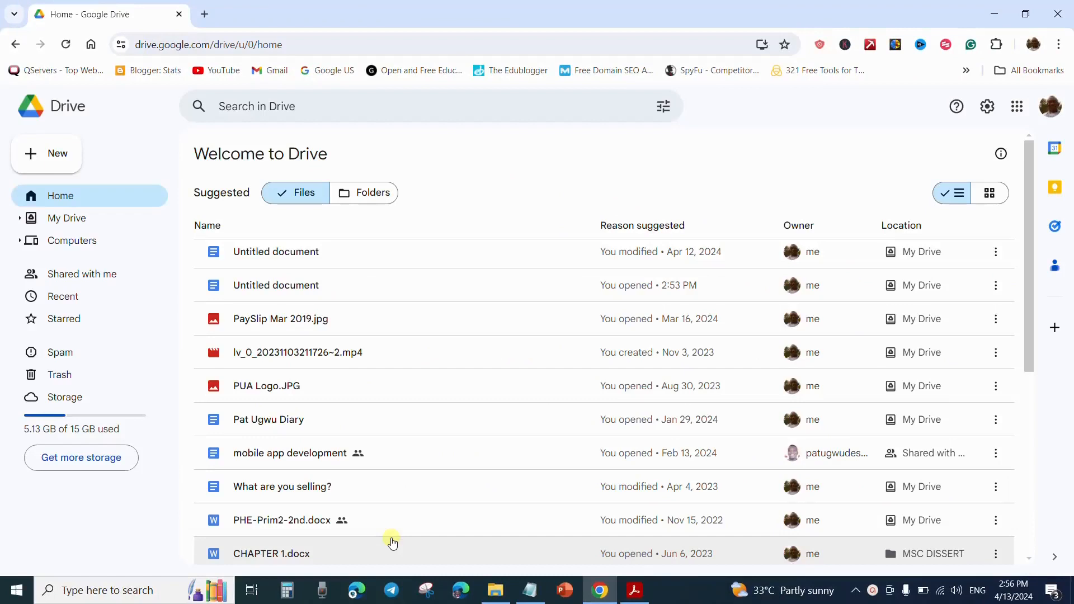
mouse_move(871, 143)
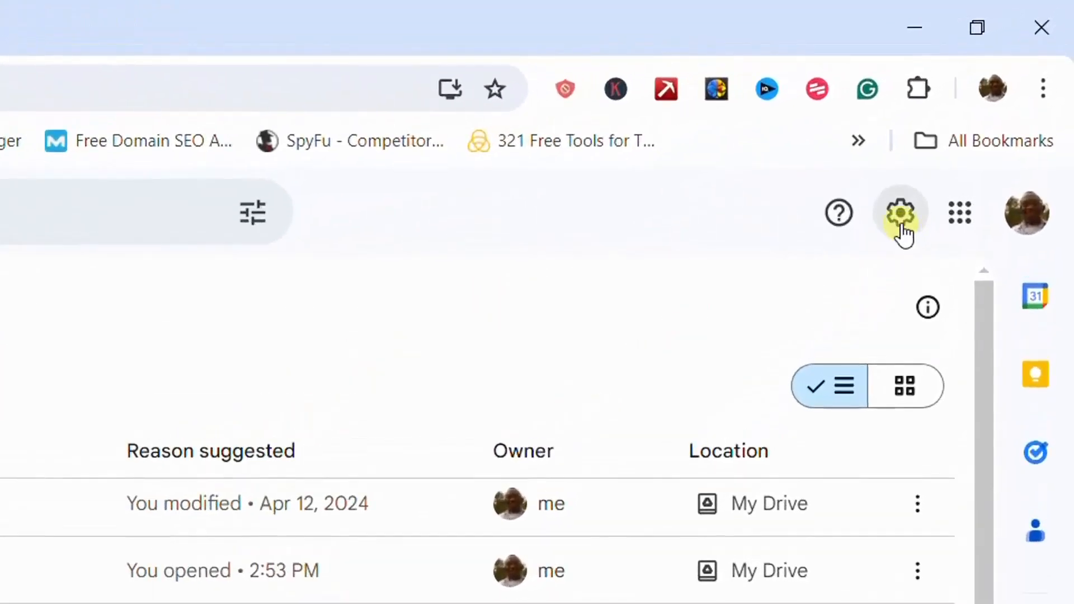
Step: Enable the Offline setting in Drive settings and accept installing the required extension
click(900, 213)
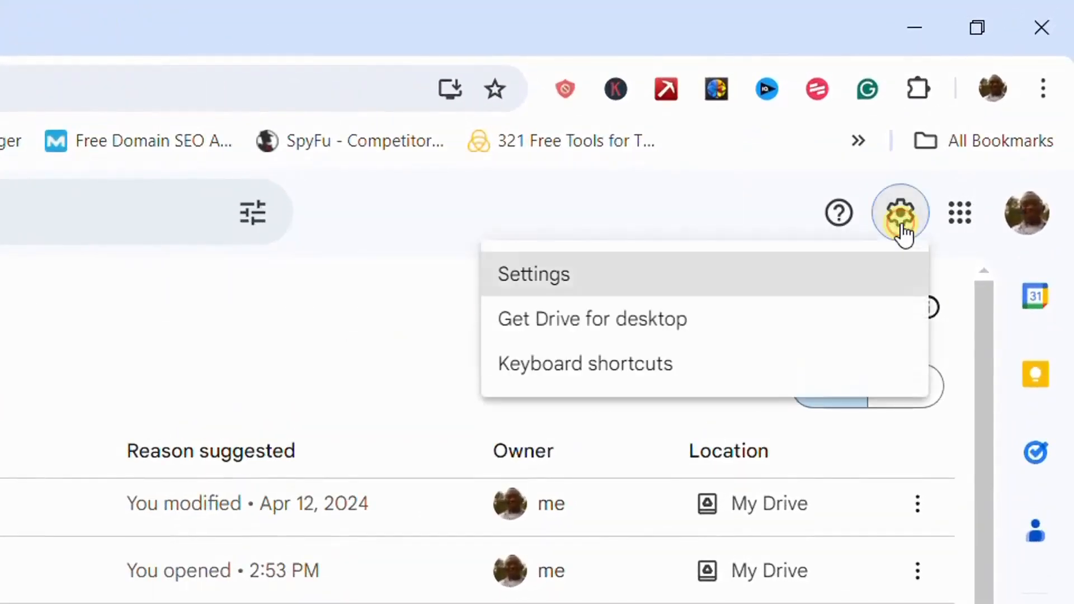
mouse_move(578, 281)
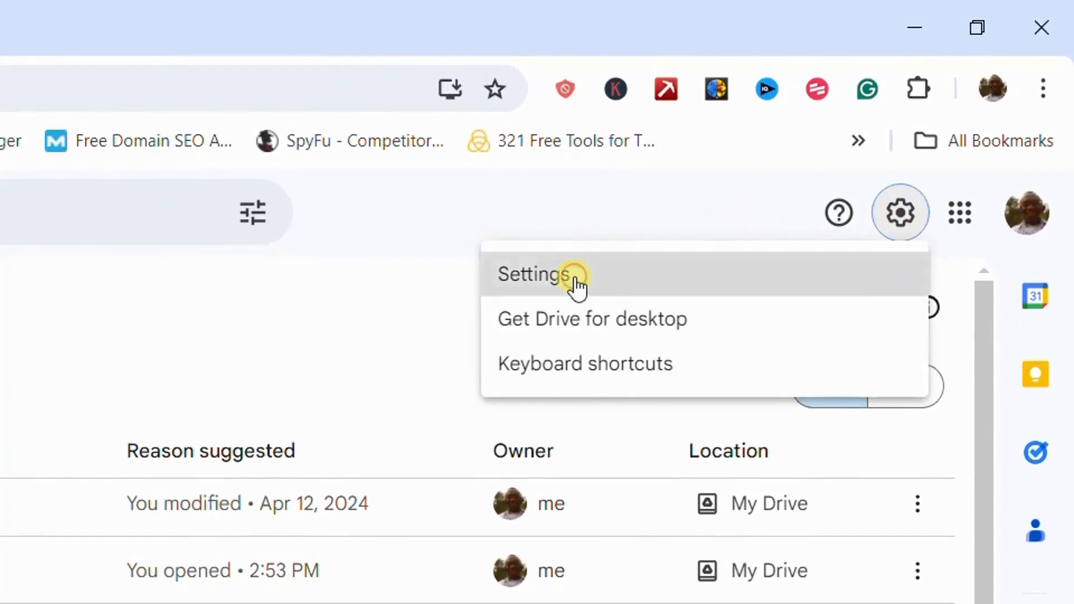
click(535, 274)
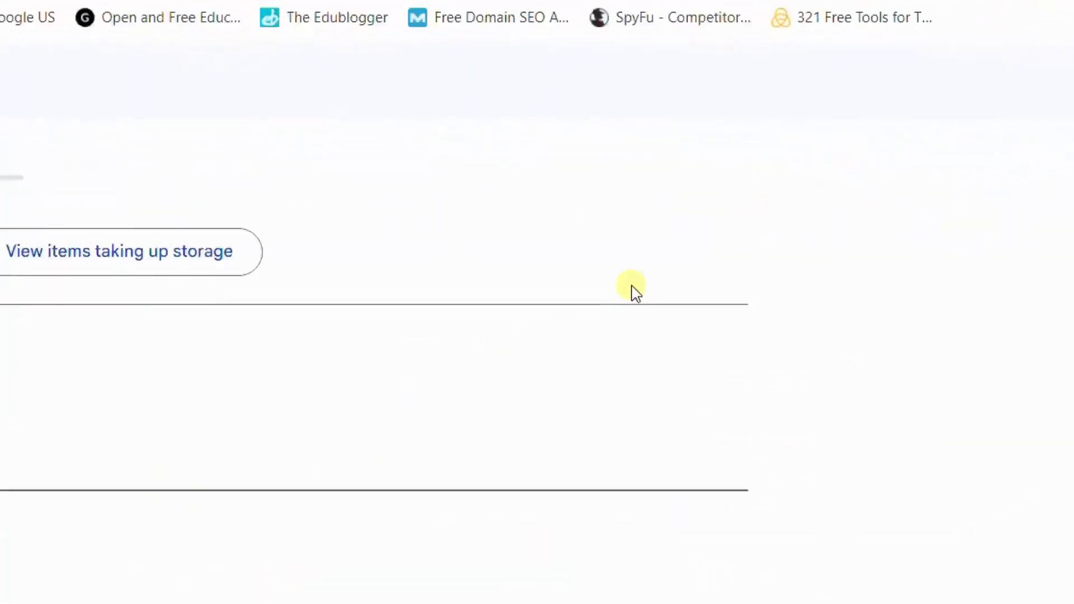
scroll(down, 3)
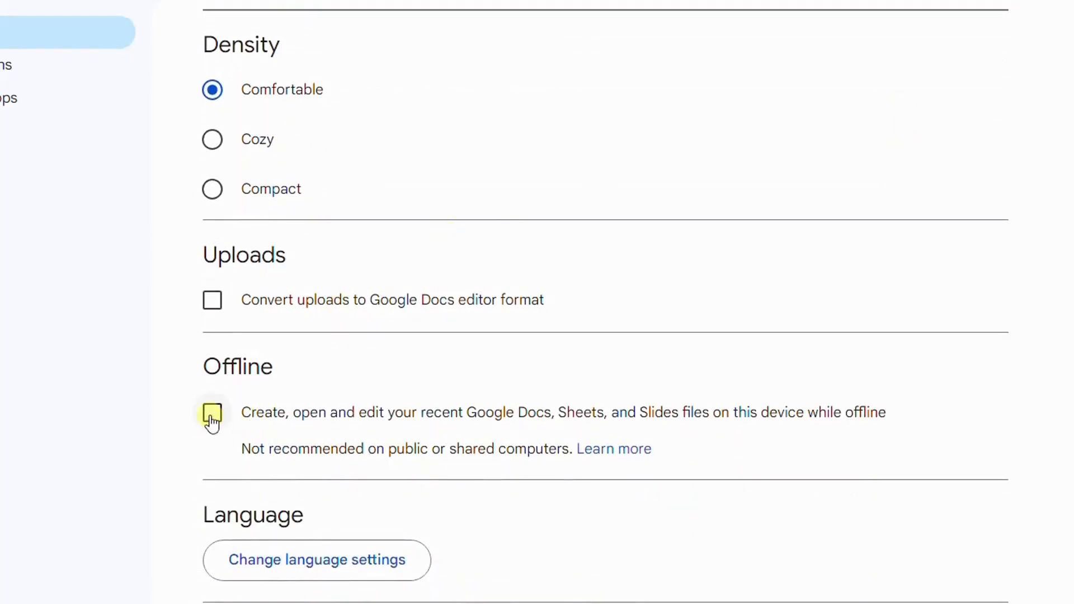
click(213, 413)
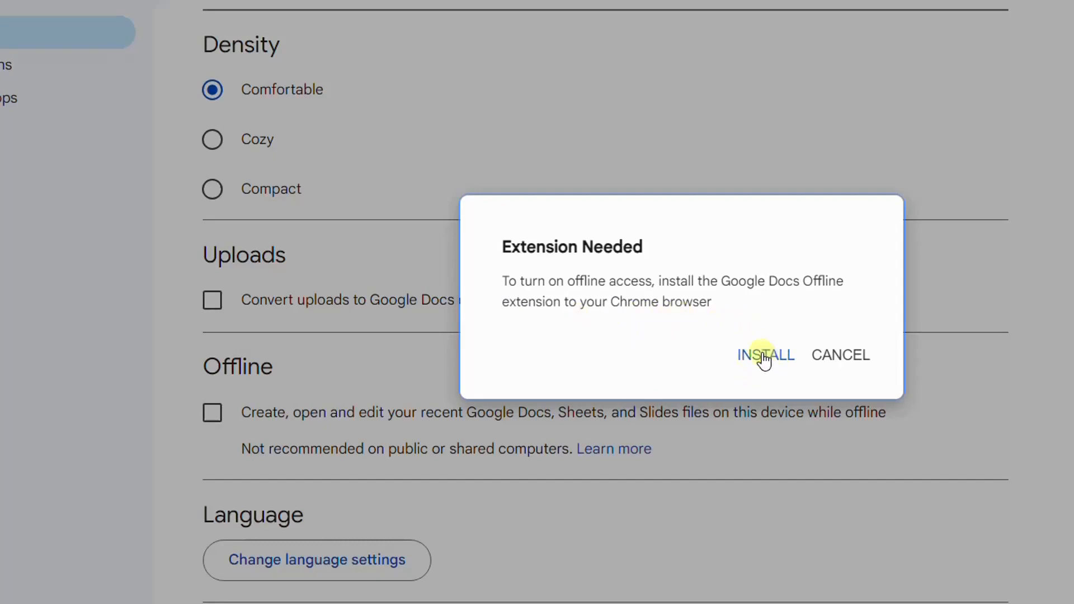
click(765, 355)
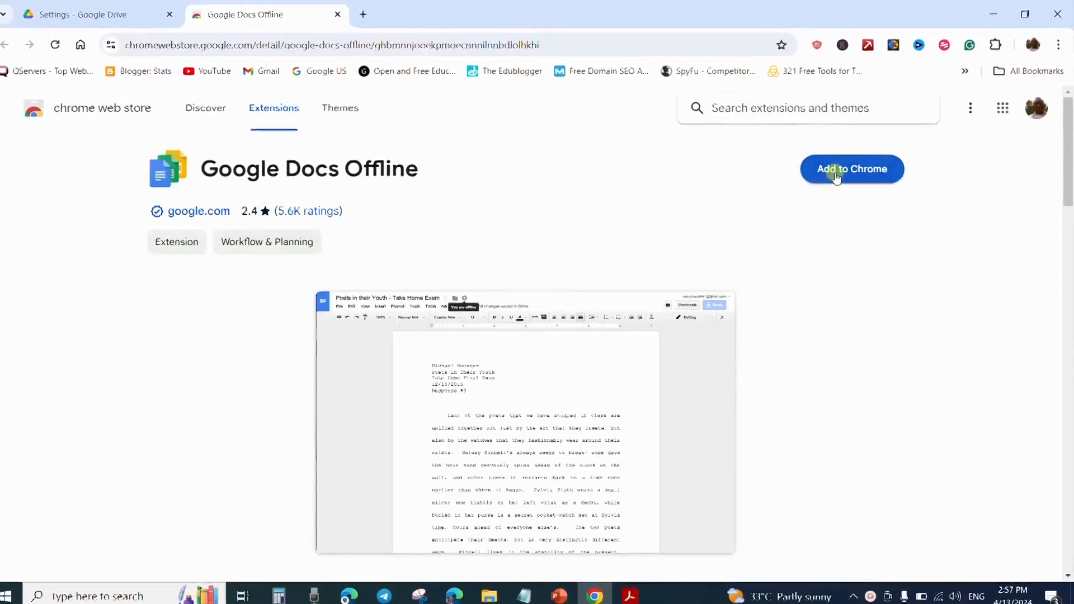
Step: Add the Google Docs Offline extension to Chrome and confirm it
click(852, 169)
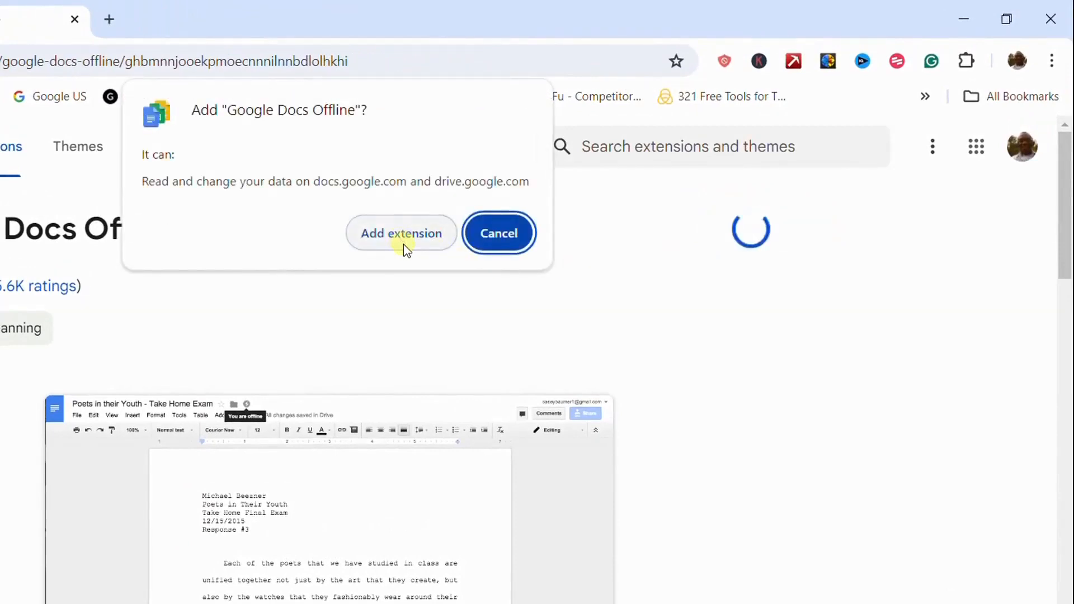
click(401, 233)
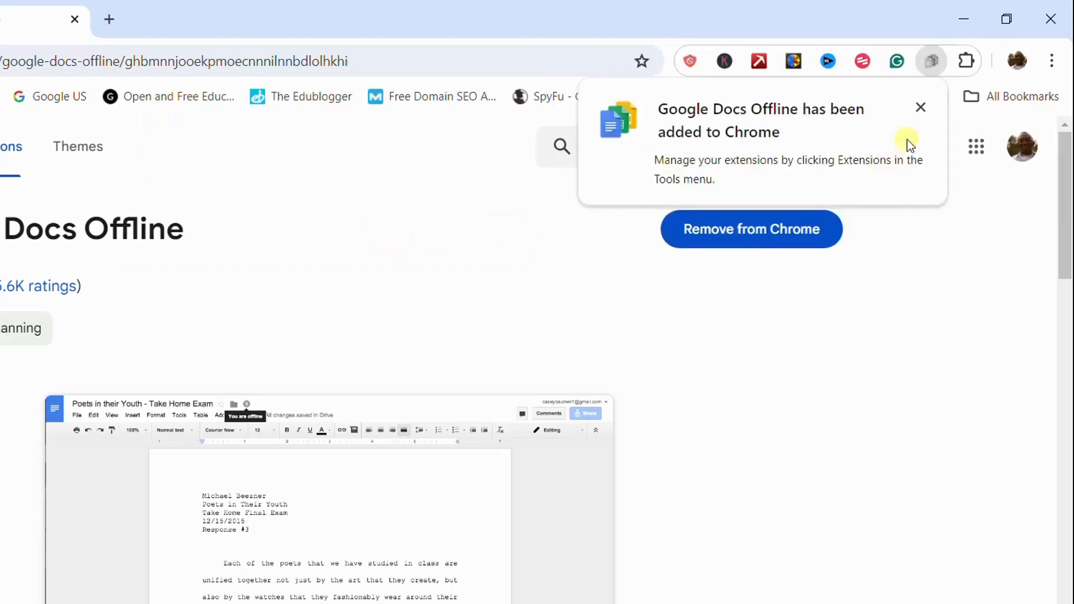
mouse_move(694, 152)
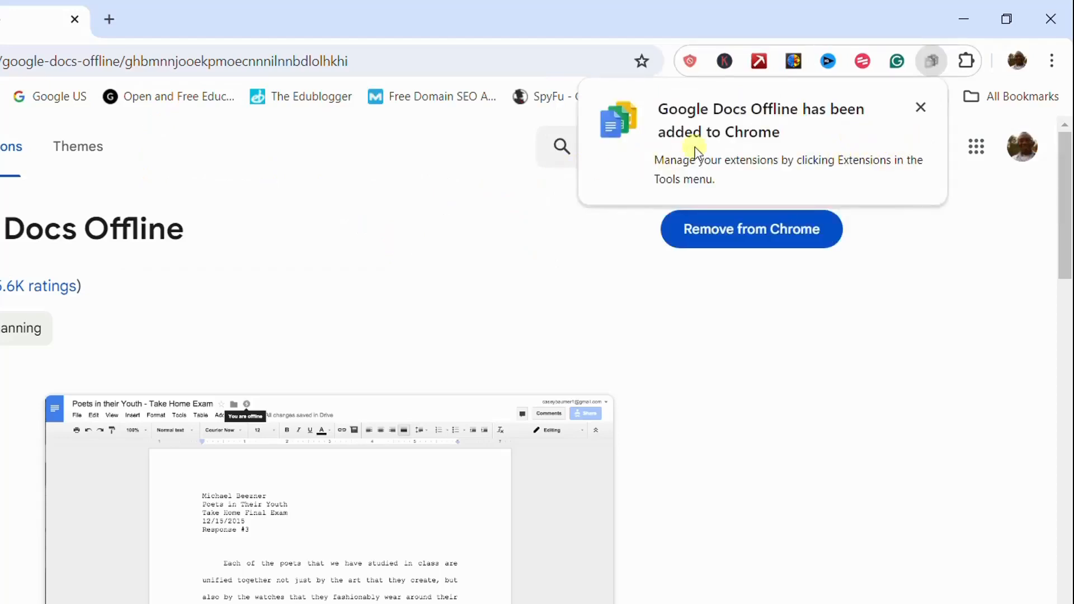
click(336, 19)
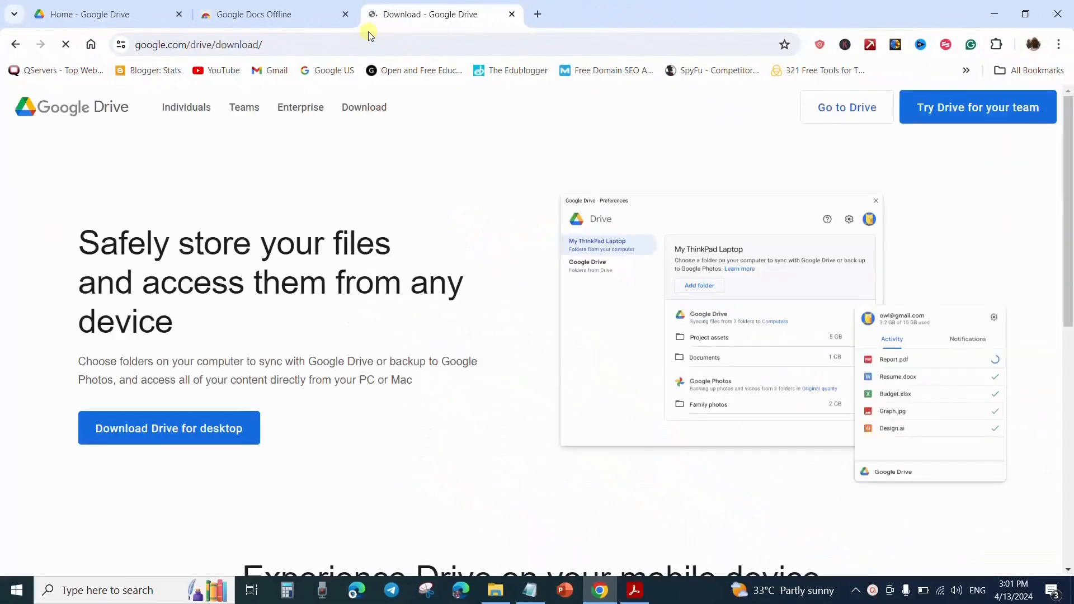
mouse_move(444, 252)
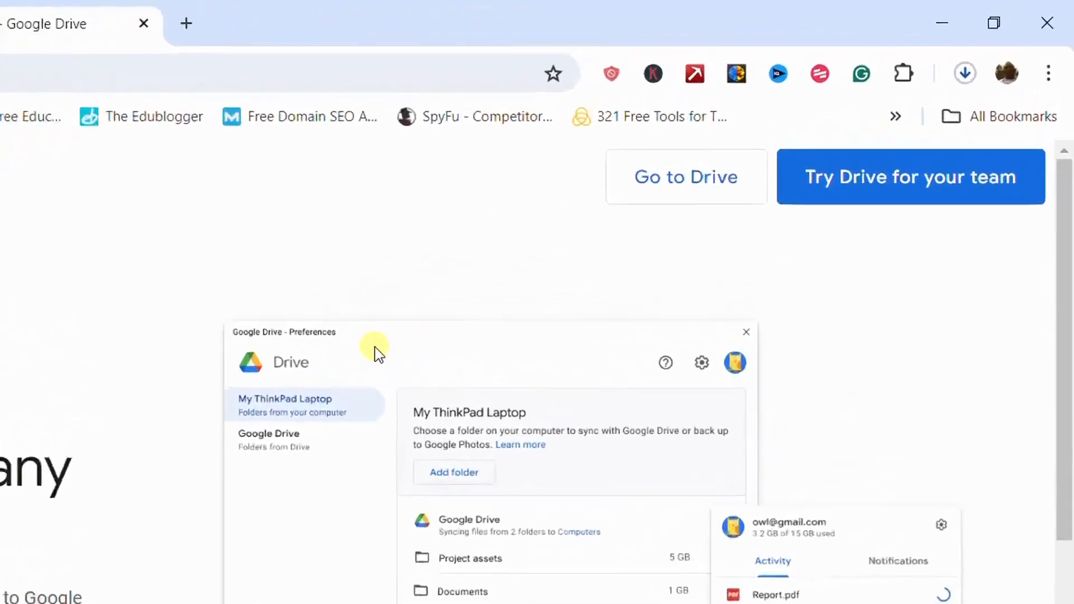
Step: Confirm GoogleDriveSetup.exe (177 MB) finished downloading in Chrome's downloads
click(966, 73)
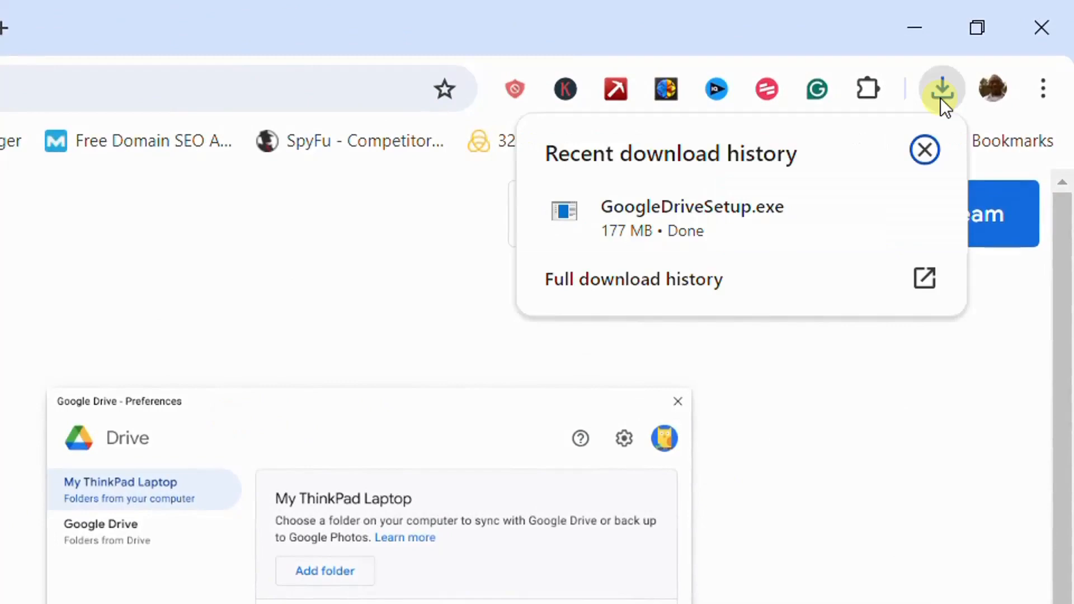
mouse_move(701, 342)
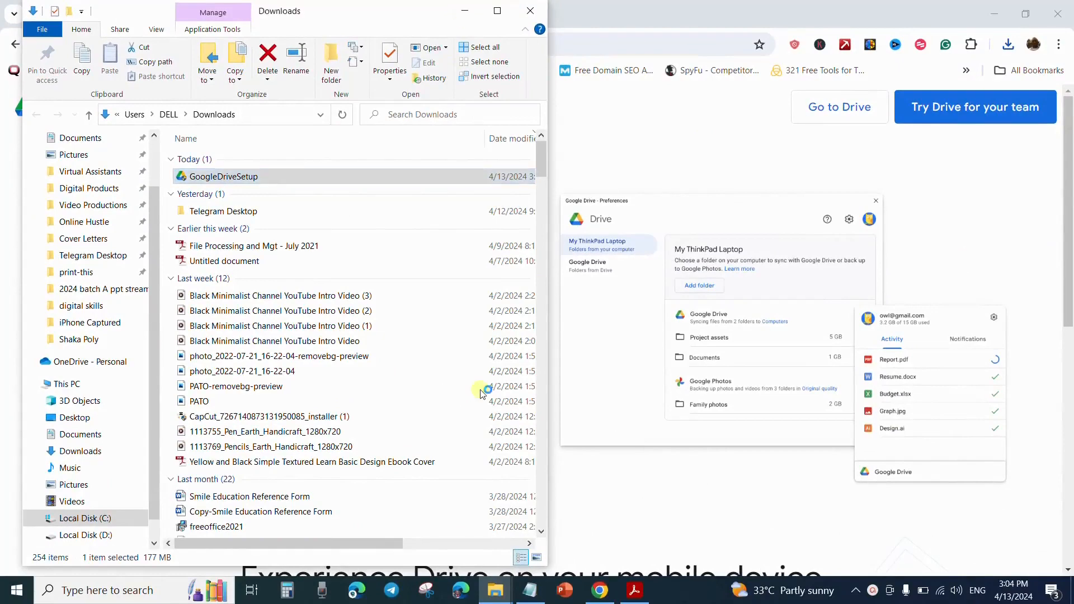
Step: Run GoogleDriveSetup.exe and install without a desktop application shortcut
double_click(221, 176)
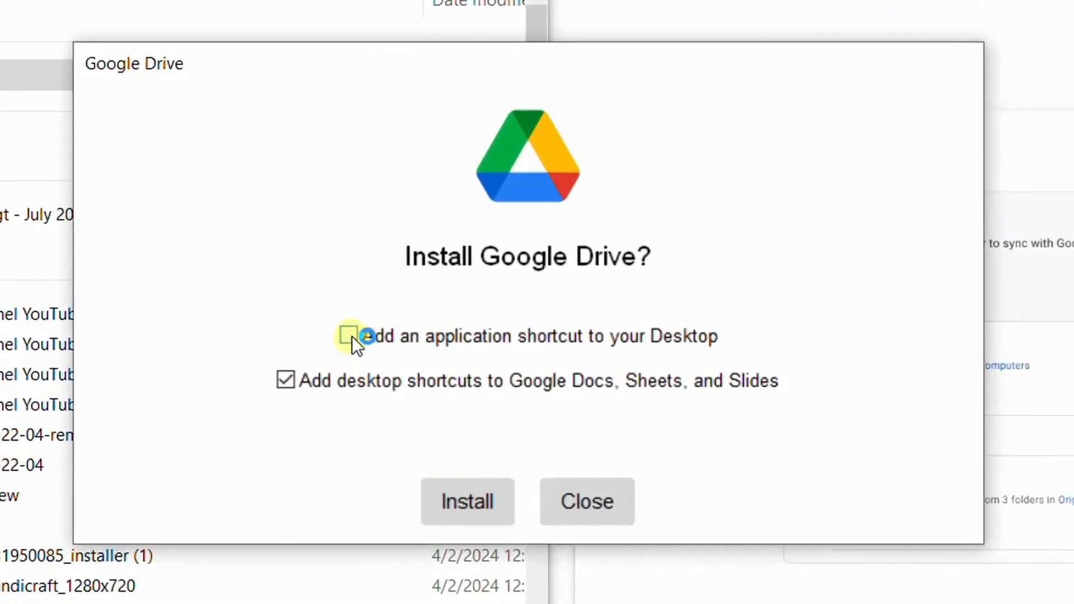
click(467, 501)
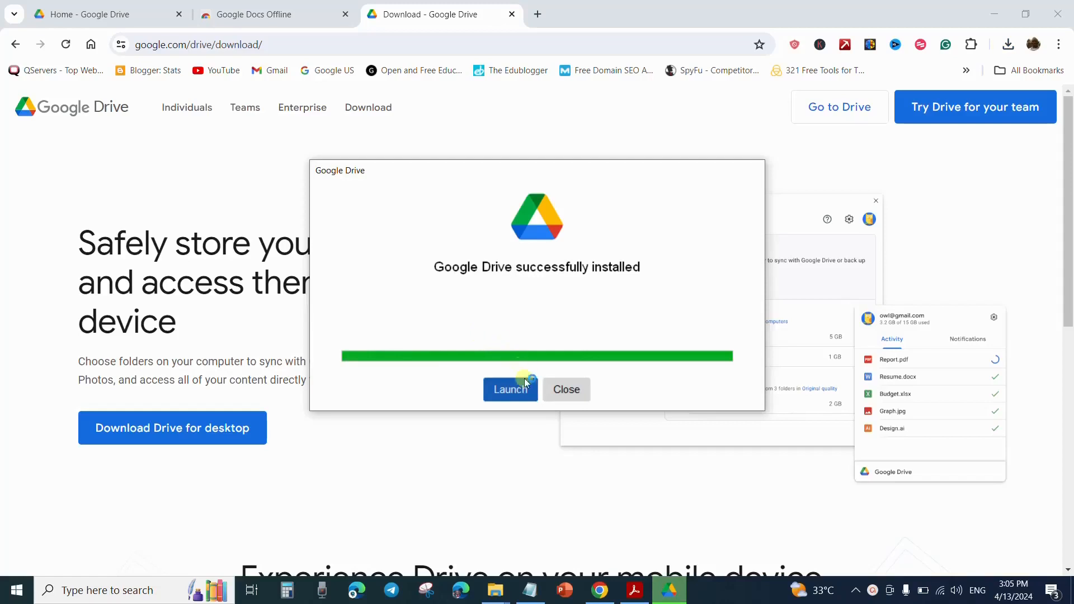
mouse_move(510, 389)
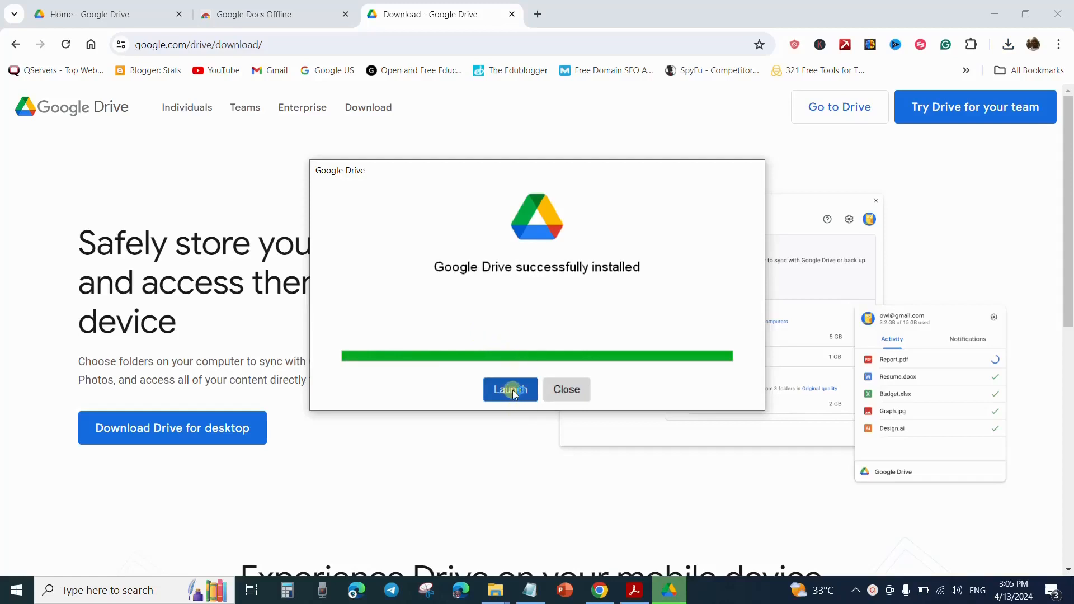
Step: Launch Drive for desktop, pass the welcome screen and begin Google account sign-in
click(510, 390)
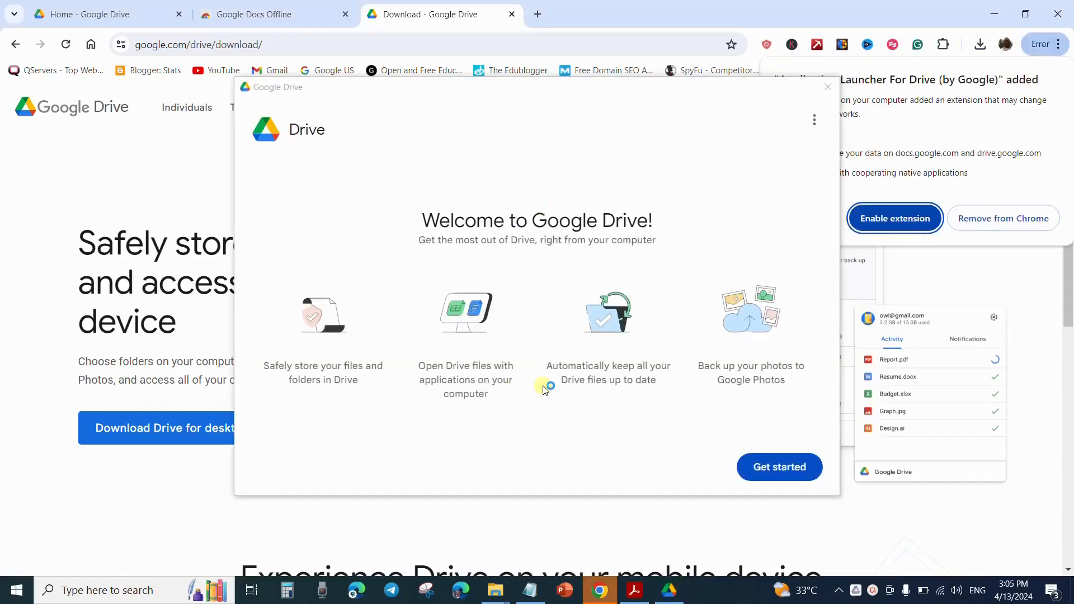
mouse_move(795, 493)
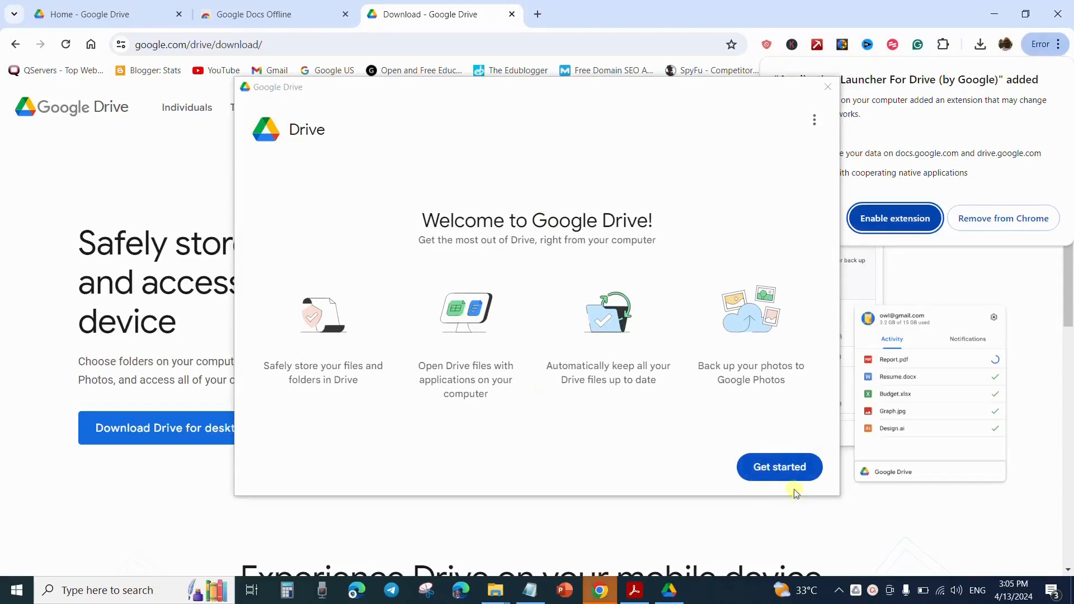
click(779, 467)
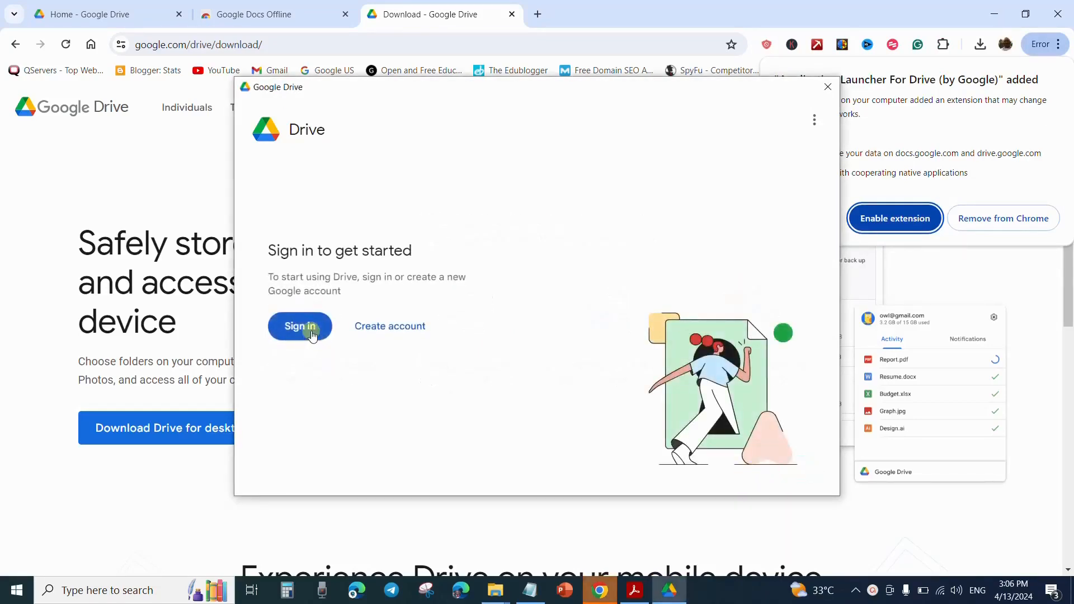
click(299, 326)
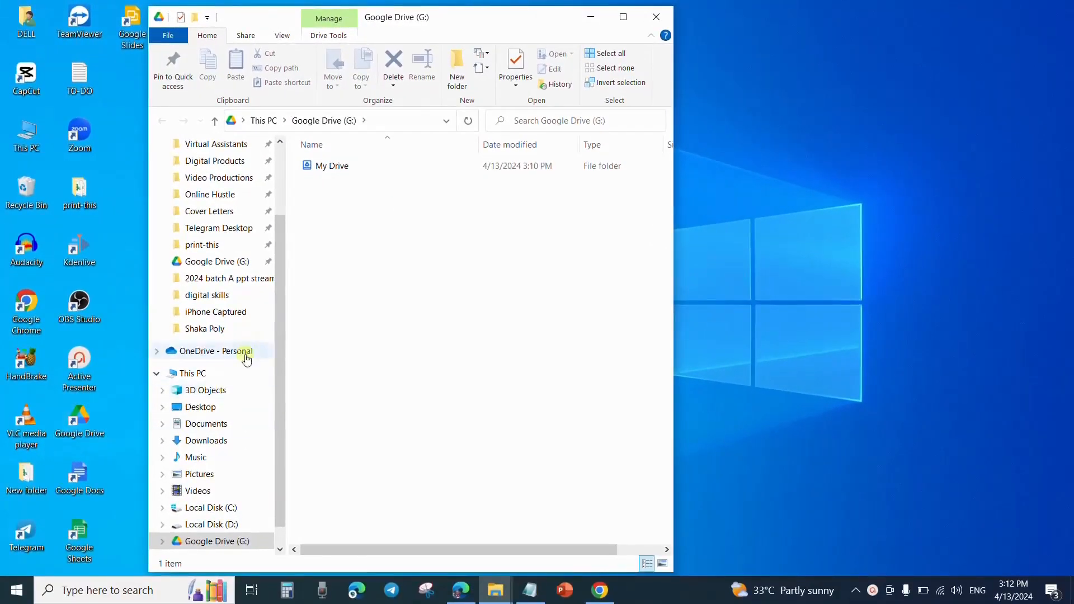
Step: Browse to My Drive on Google Drive (G:) showing the 74 synced items
scroll(down, 3)
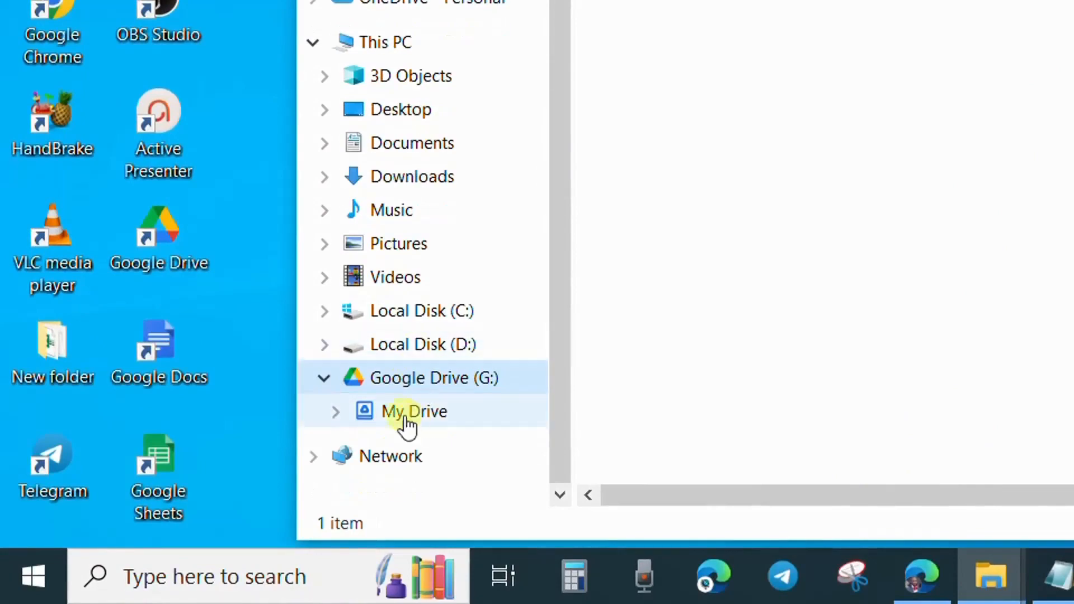
click(413, 410)
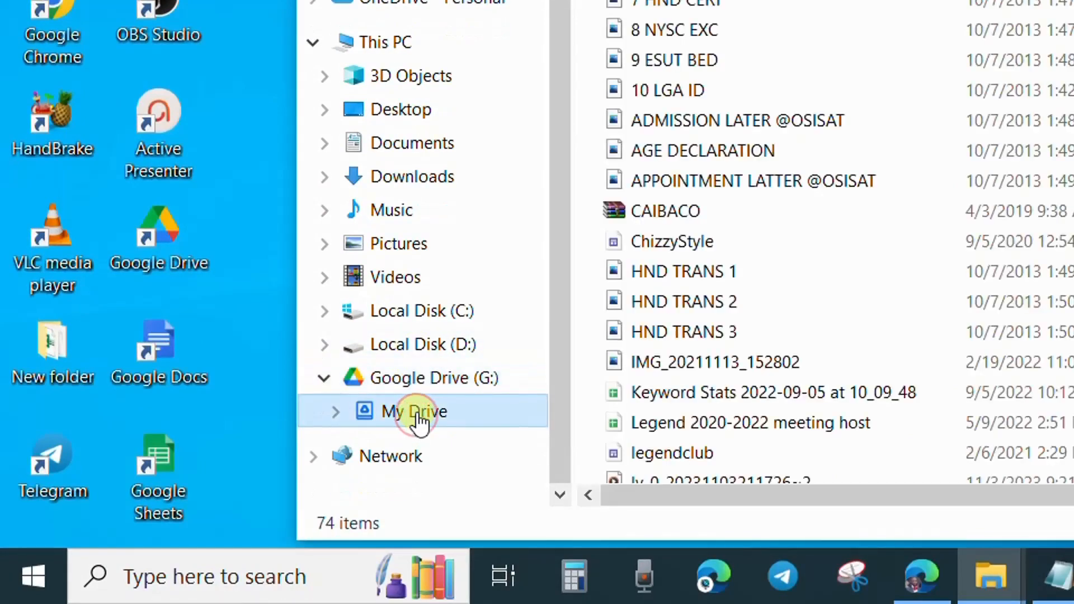
click(414, 412)
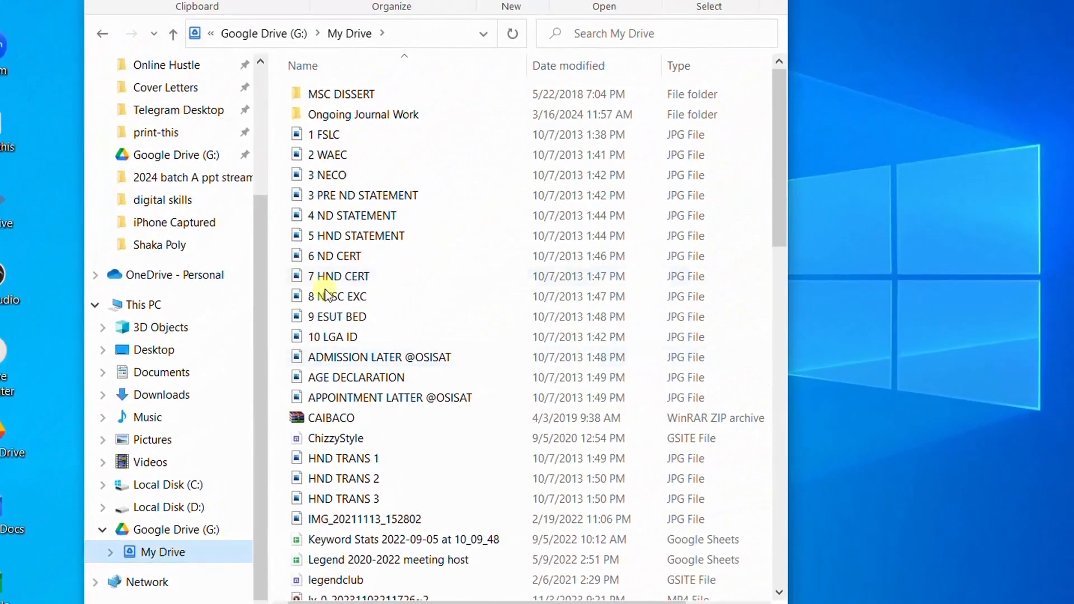
click(334, 580)
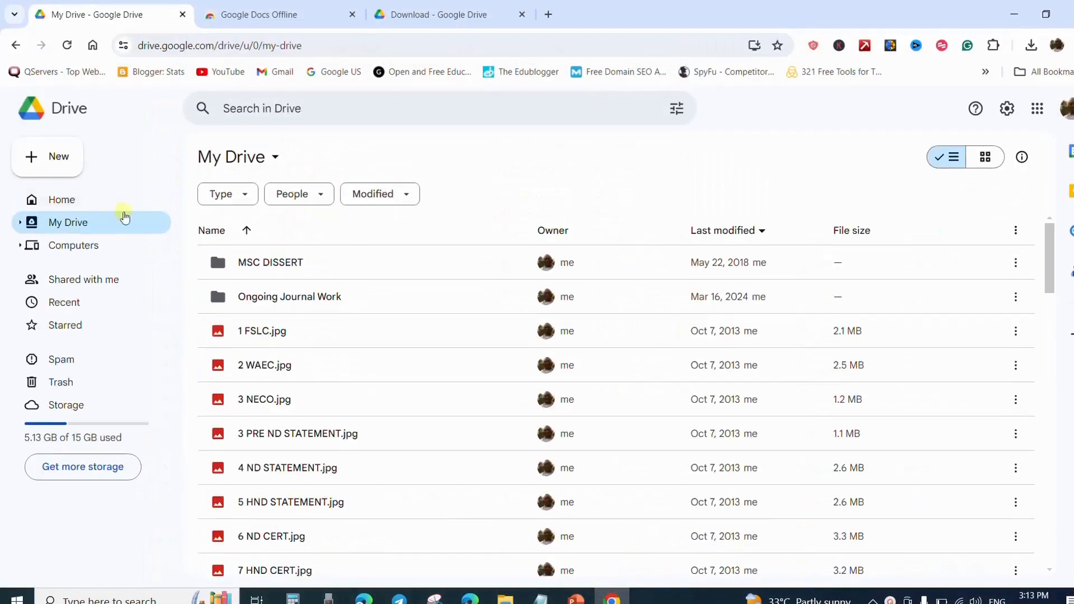
scroll(down, 3)
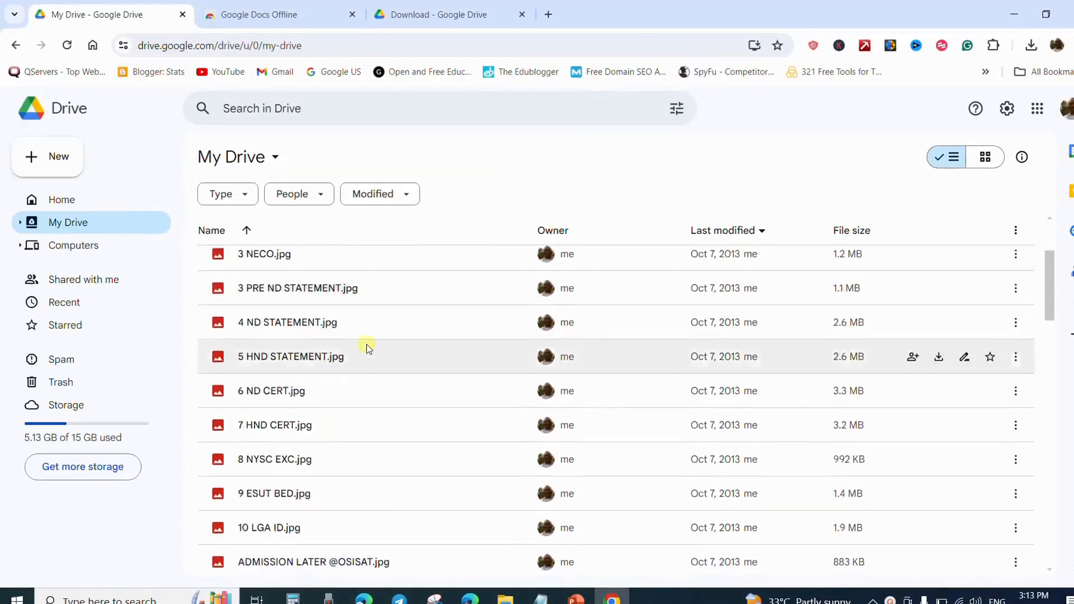
scroll(down, 3)
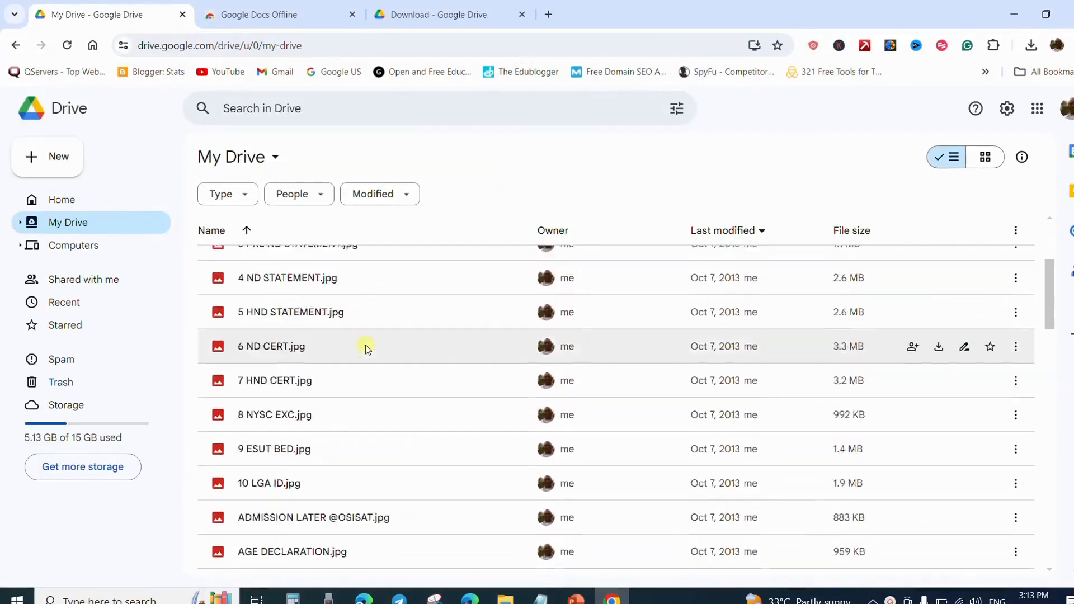
scroll(up, 3)
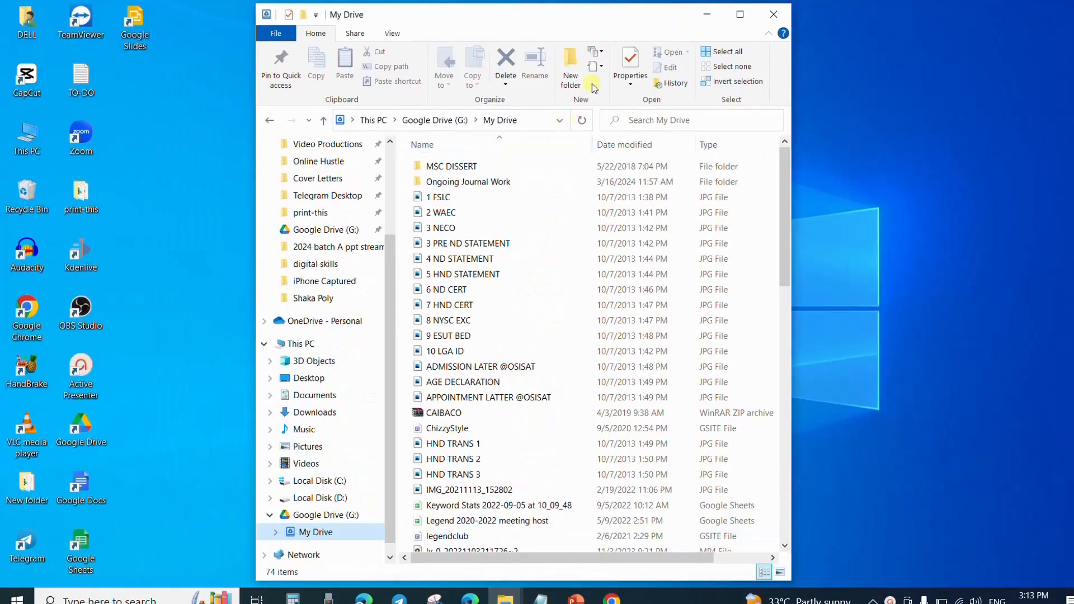
mouse_move(675, 187)
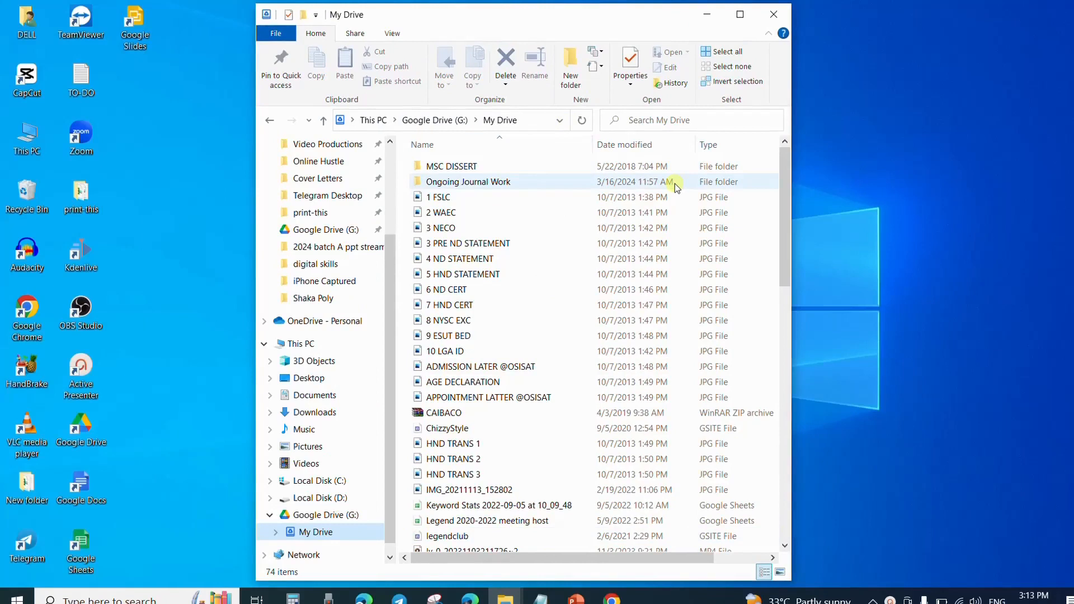
mouse_move(668, 231)
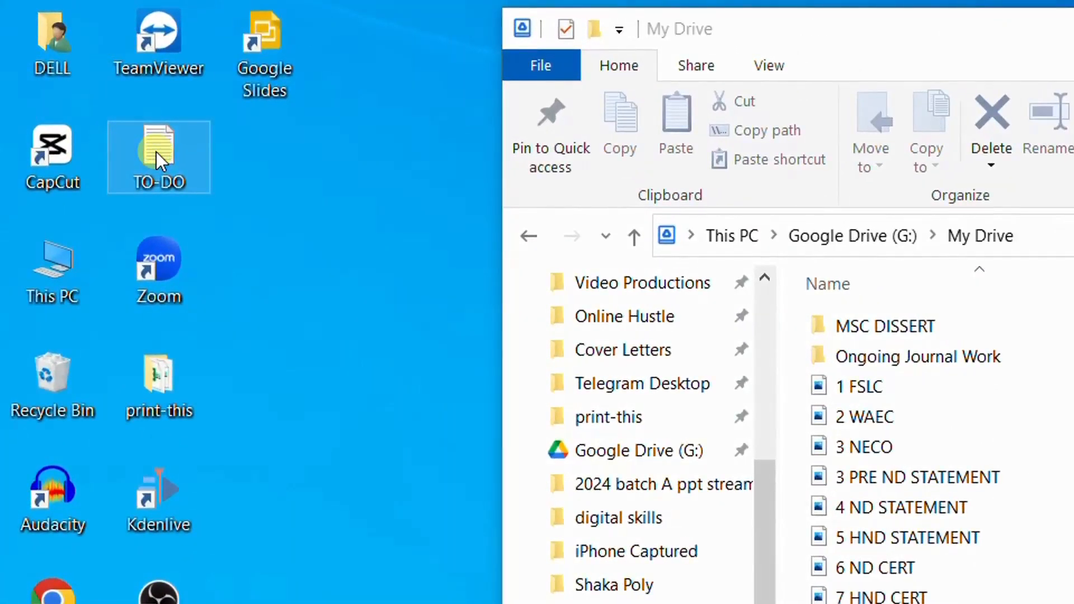
Step: Copy the TO-DO text file from the desktop and paste it into My Drive on G:
right_click(159, 157)
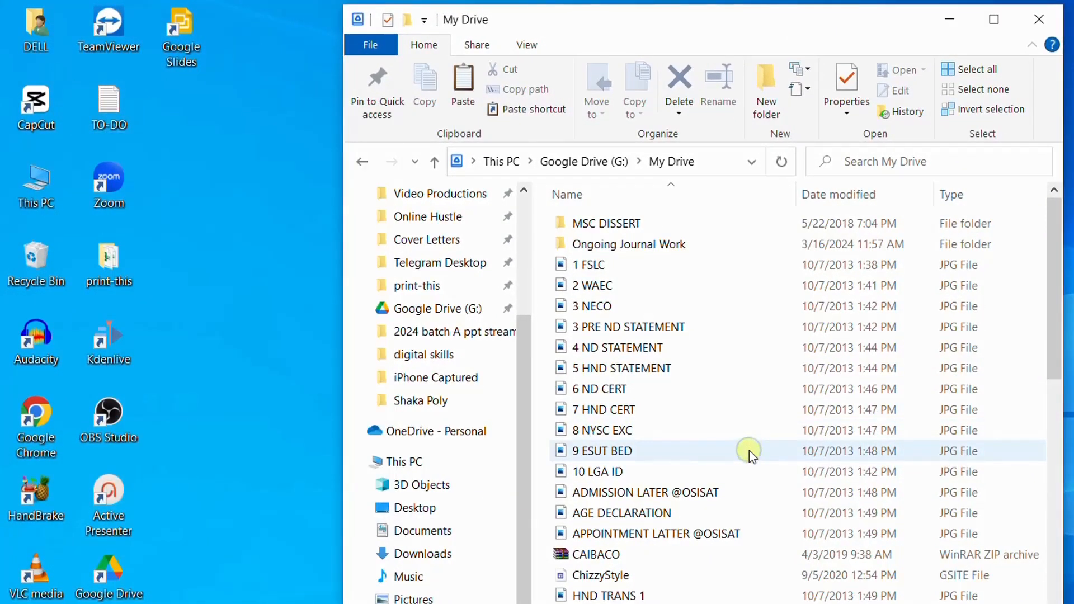
right_click(748, 452)
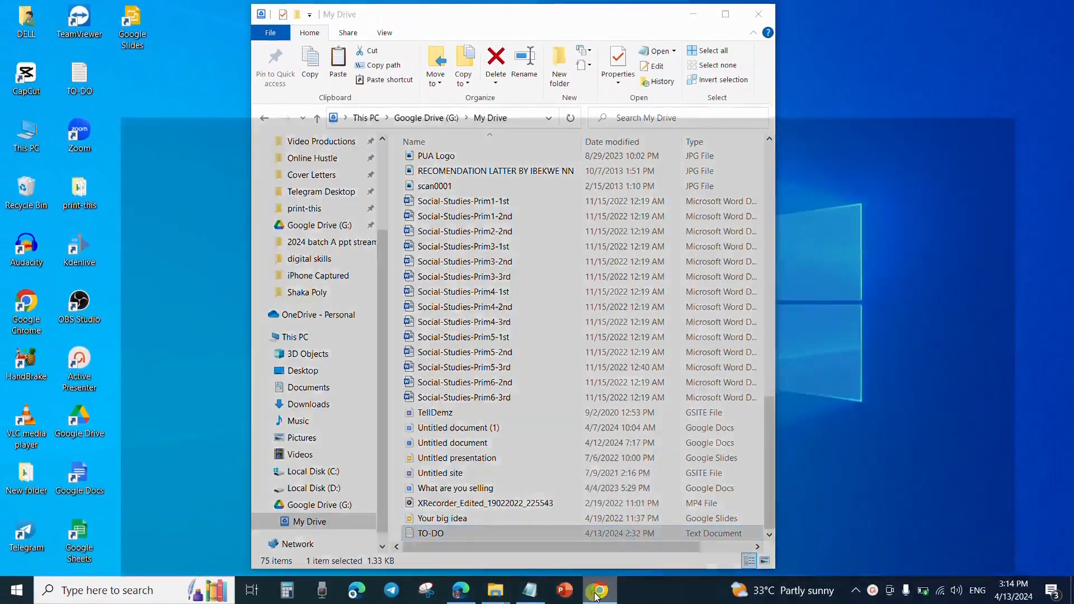
Step: Return to My Drive in the browser and scroll to the end to look for TO-DO
click(598, 590)
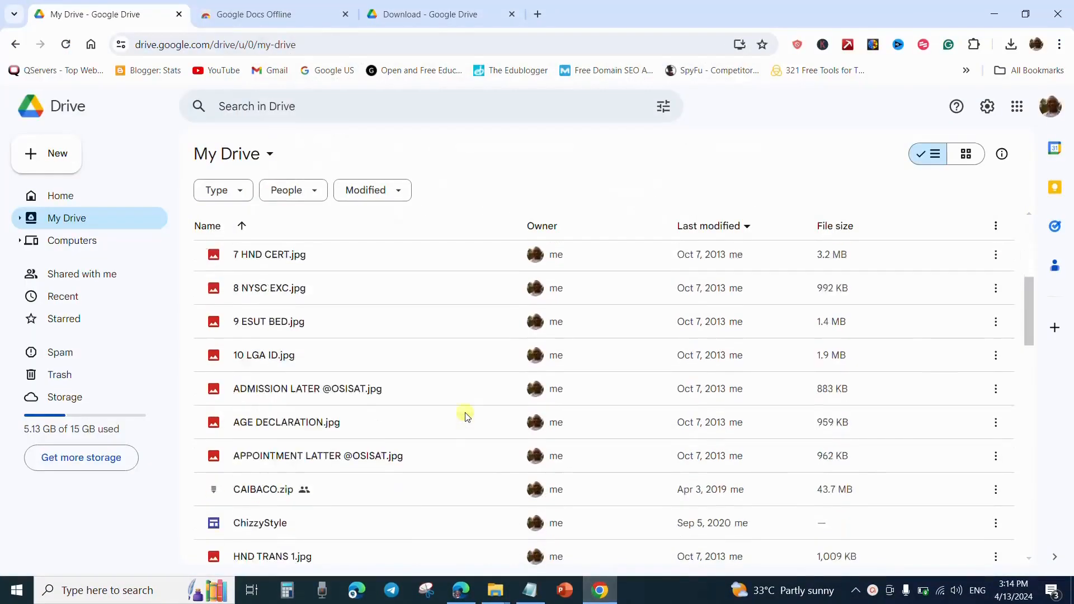
scroll(down, 3)
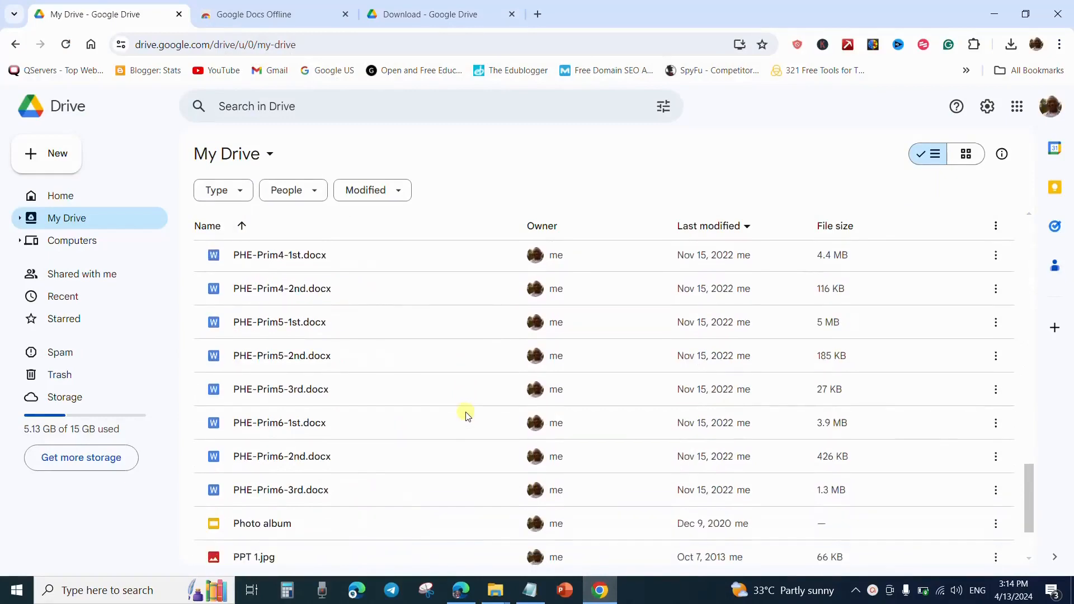
scroll(down, 3)
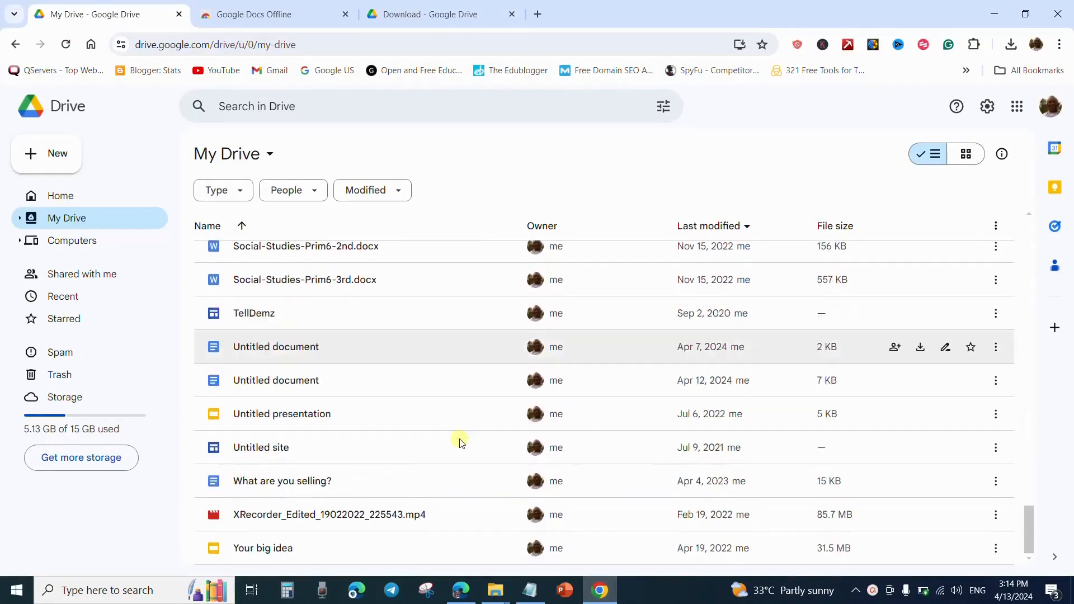